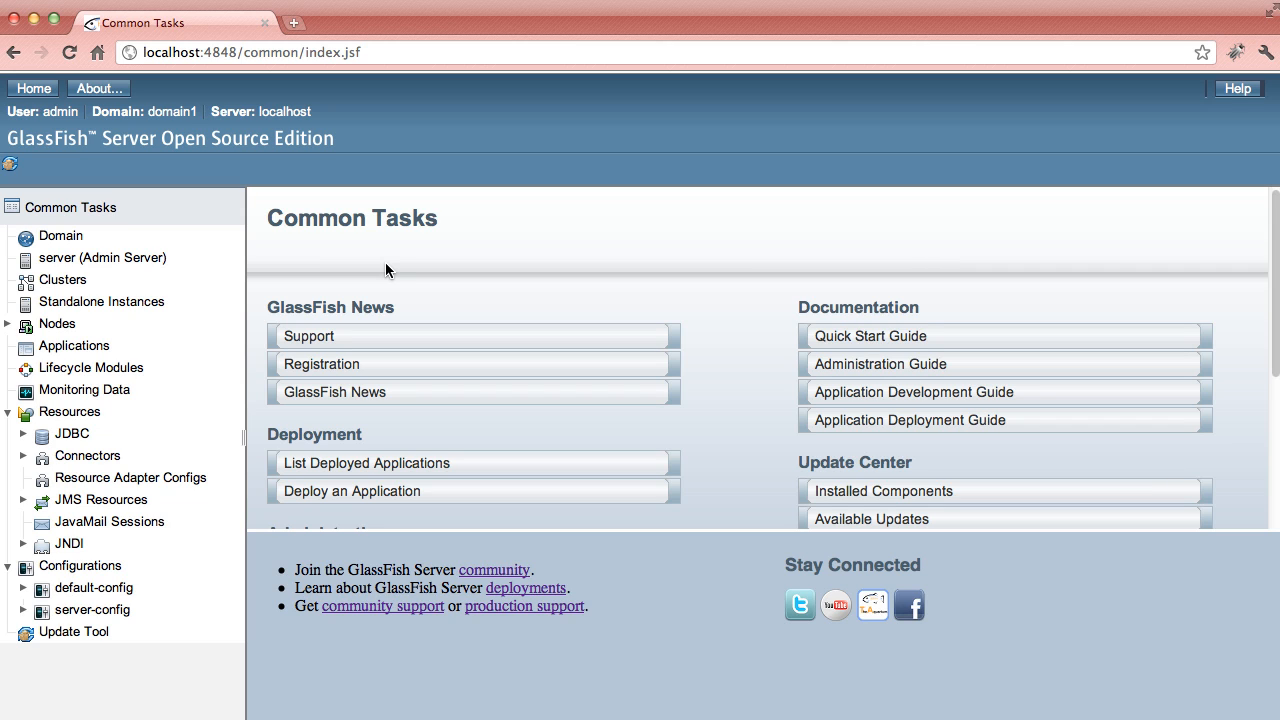
- Upload the AppScopedSample.ear package and deploy it as an enabled application
click(72, 345)
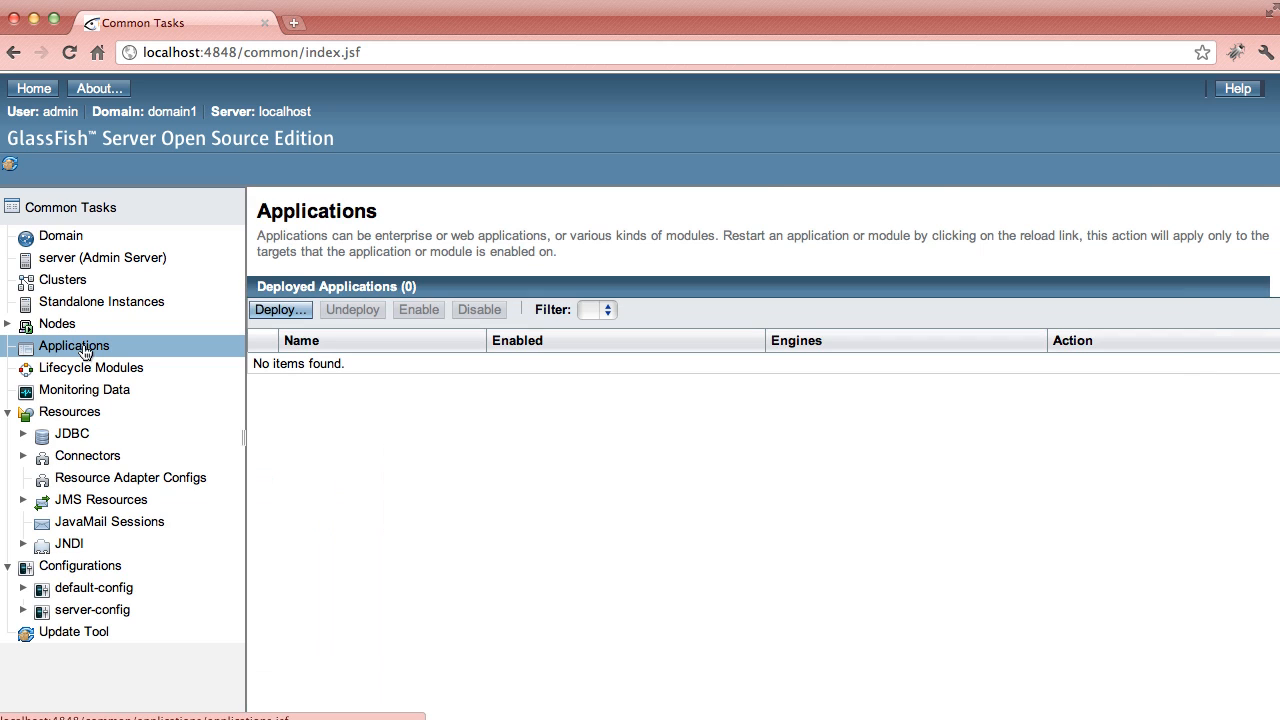
click(279, 309)
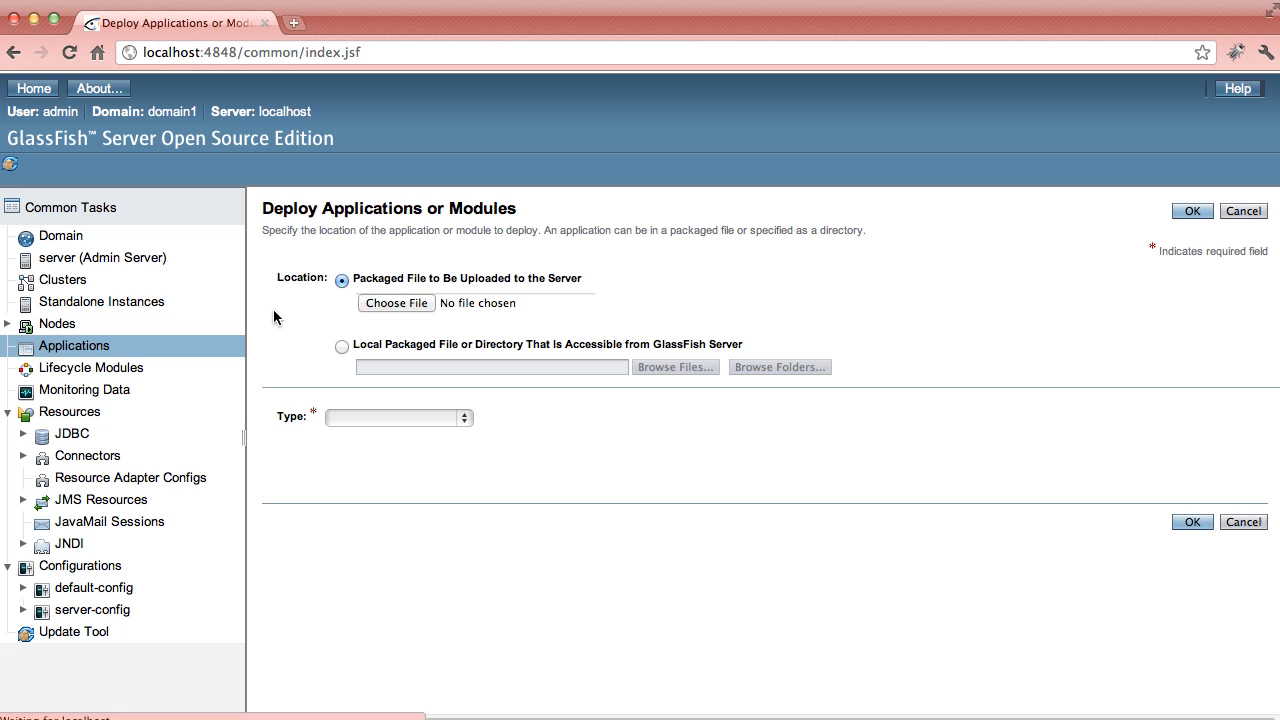
click(396, 303)
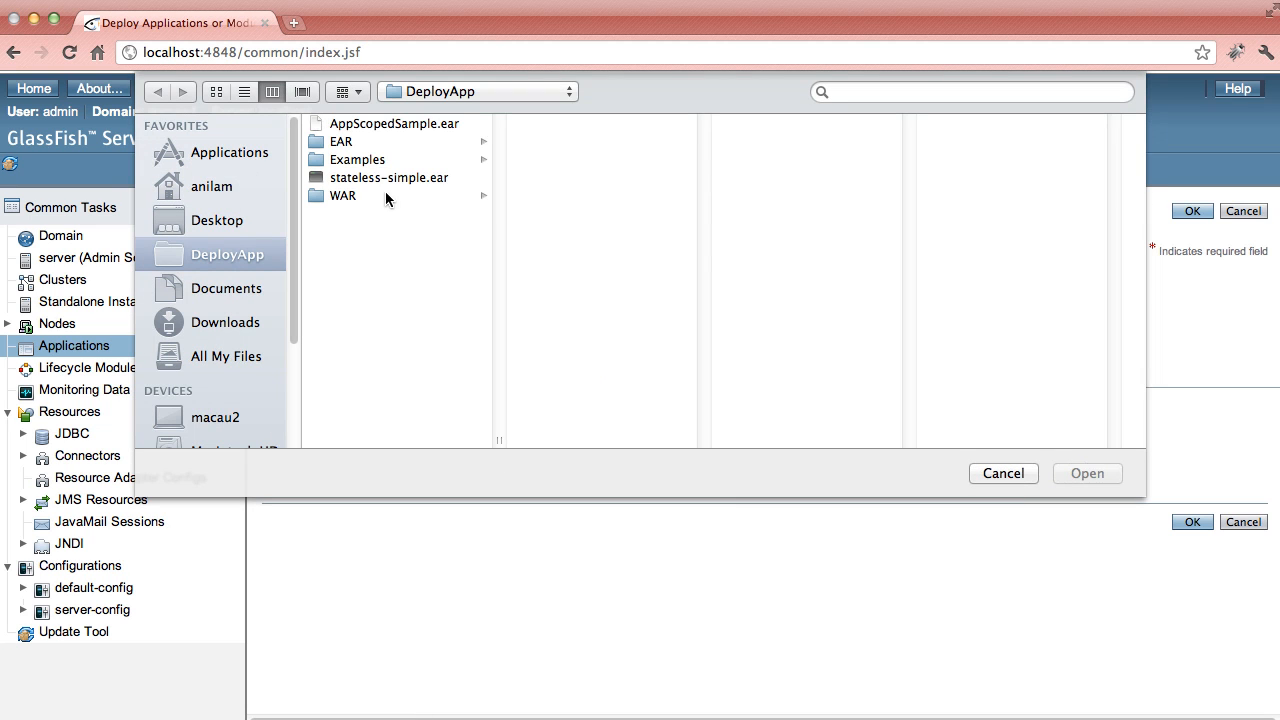
click(394, 123)
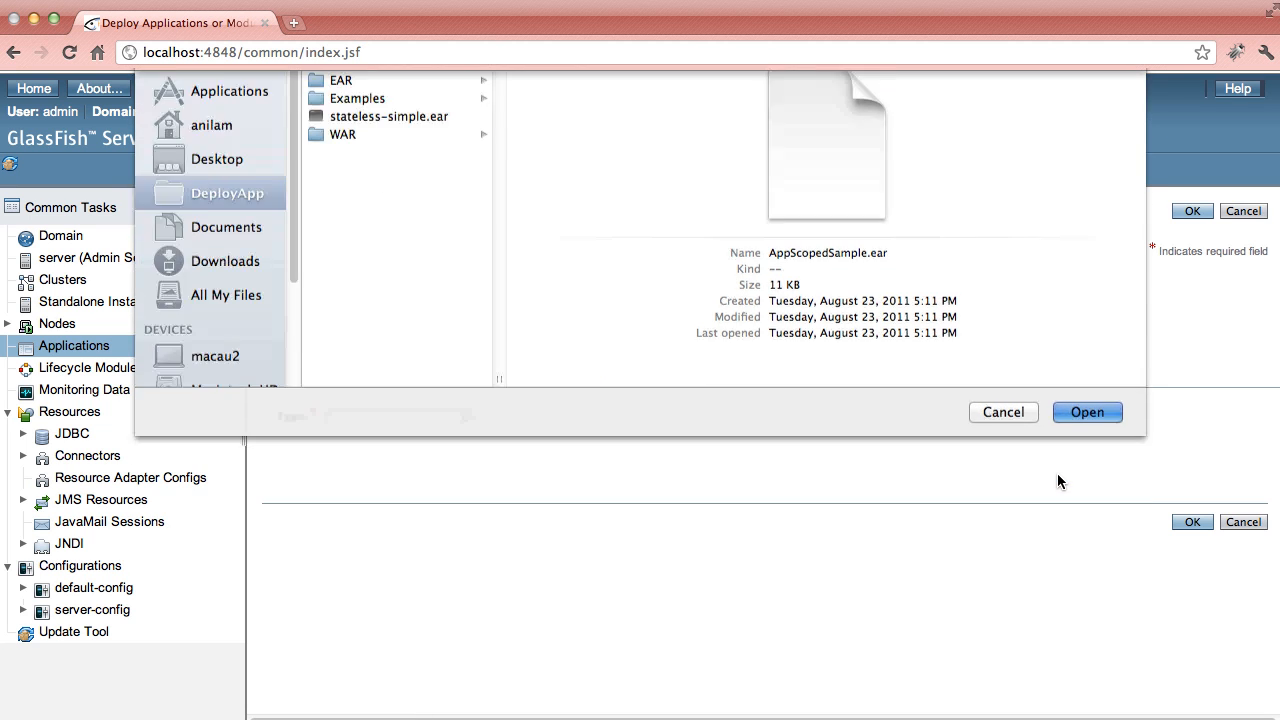
click(1086, 412)
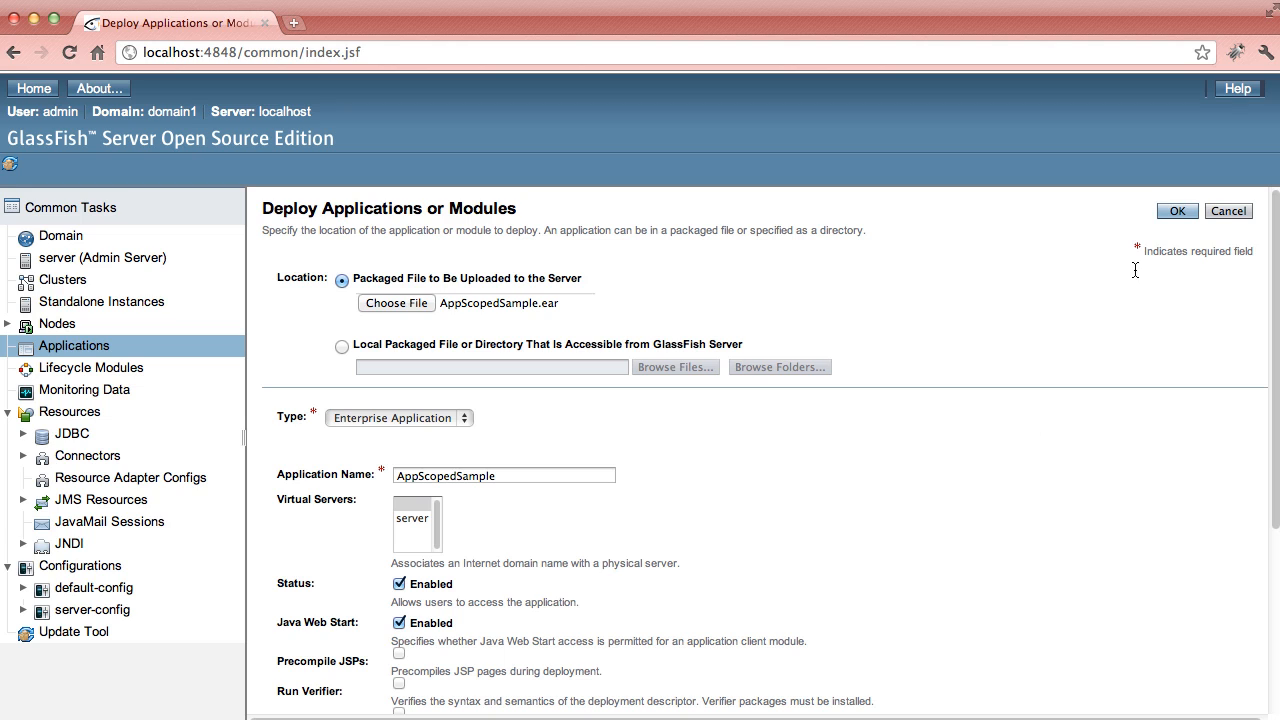
click(1176, 210)
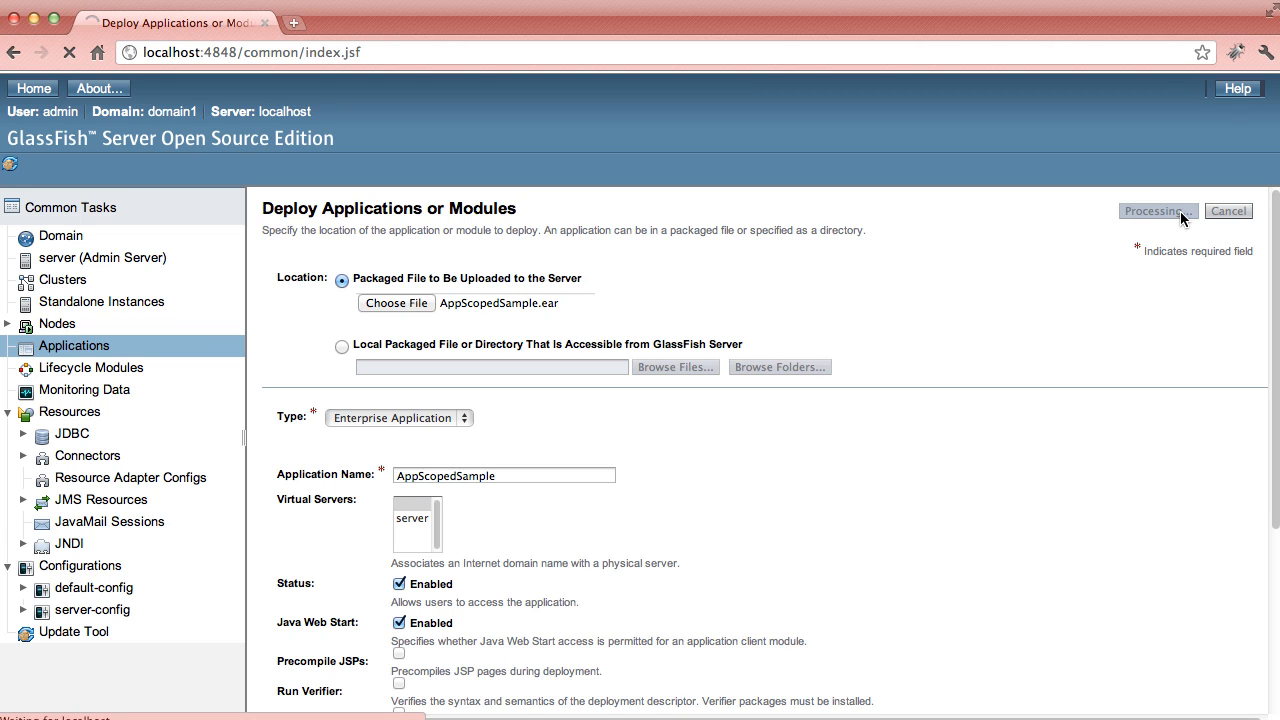
click(1156, 210)
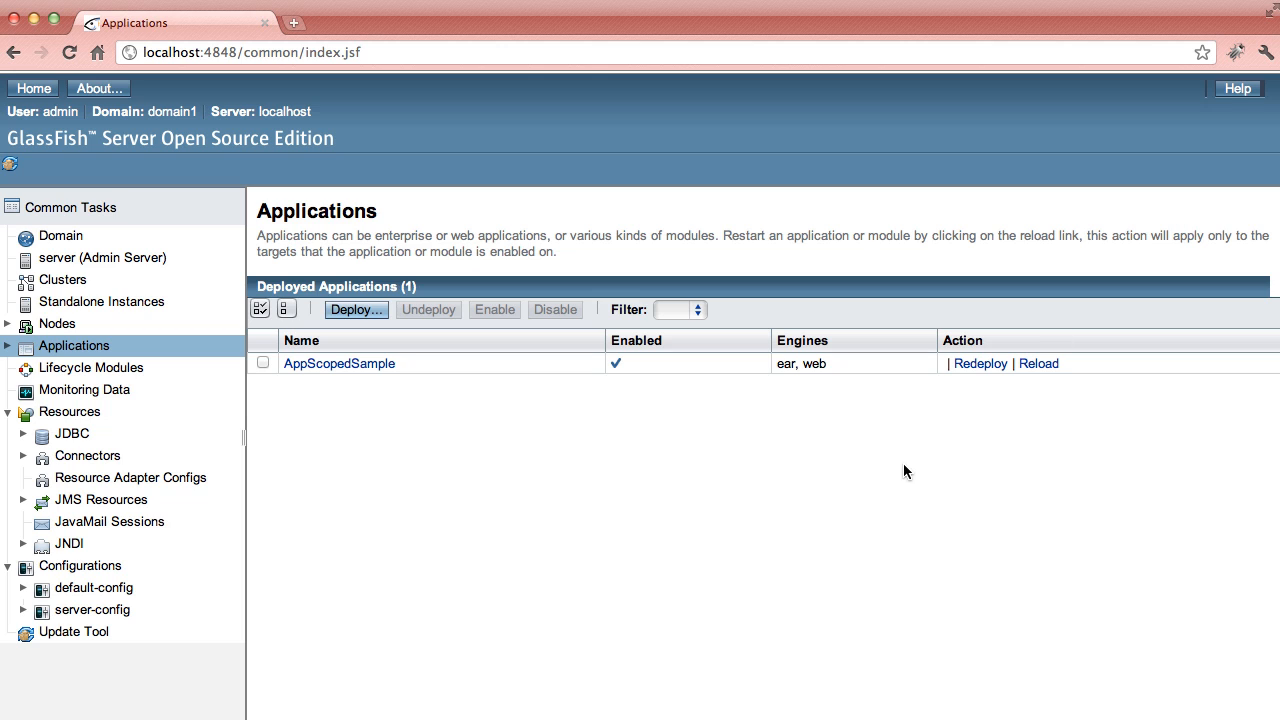
mouse_move(337, 384)
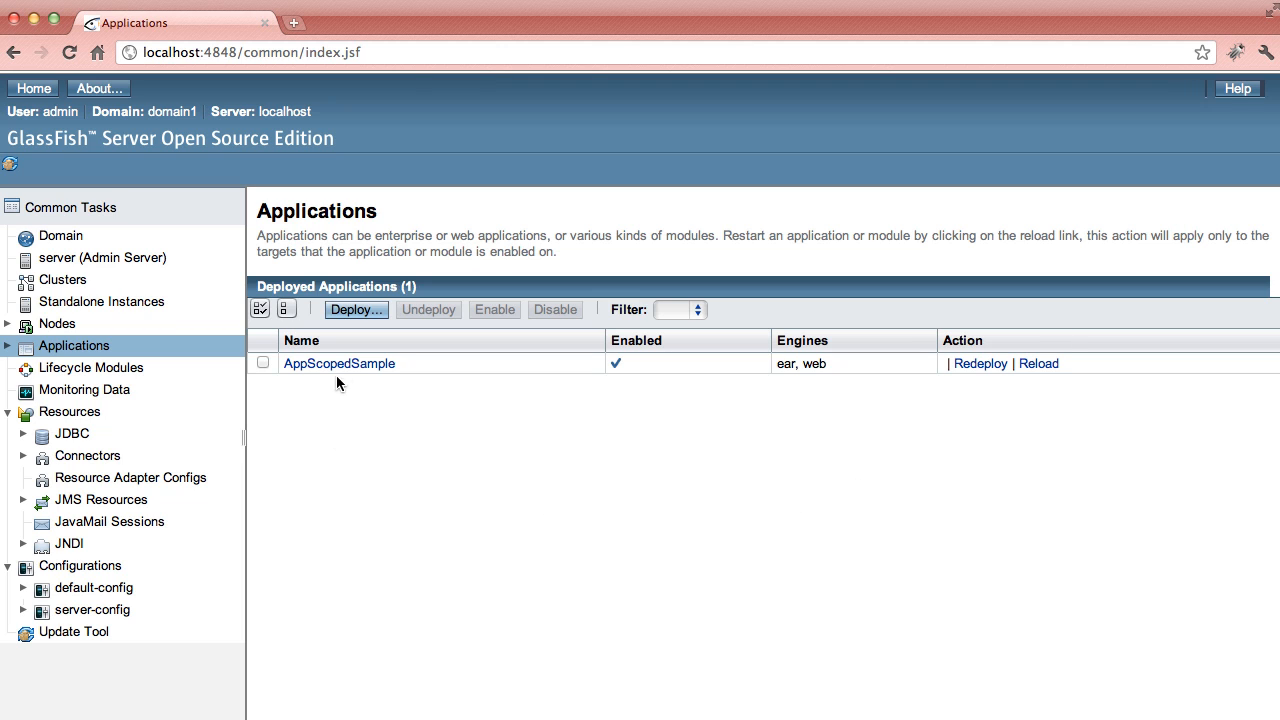
- Open AppScopedSample's Edit Application page showing its settings, web modules and components
click(339, 363)
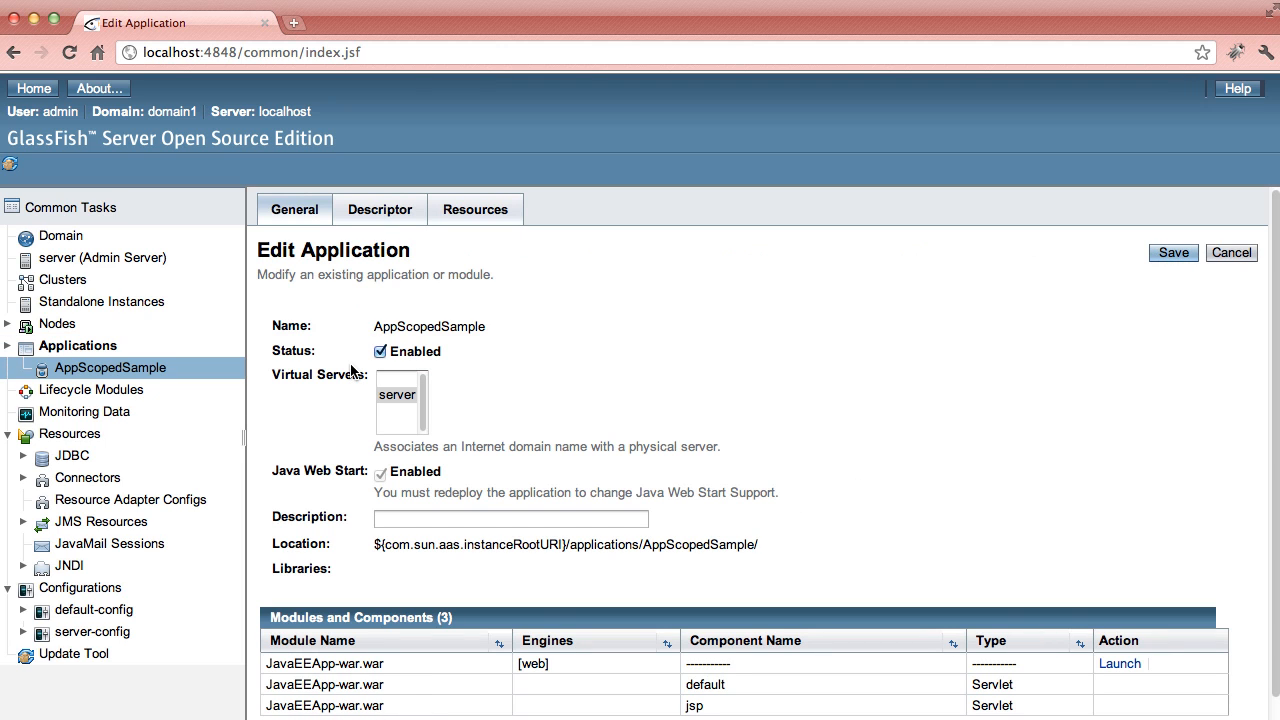
mouse_move(608, 372)
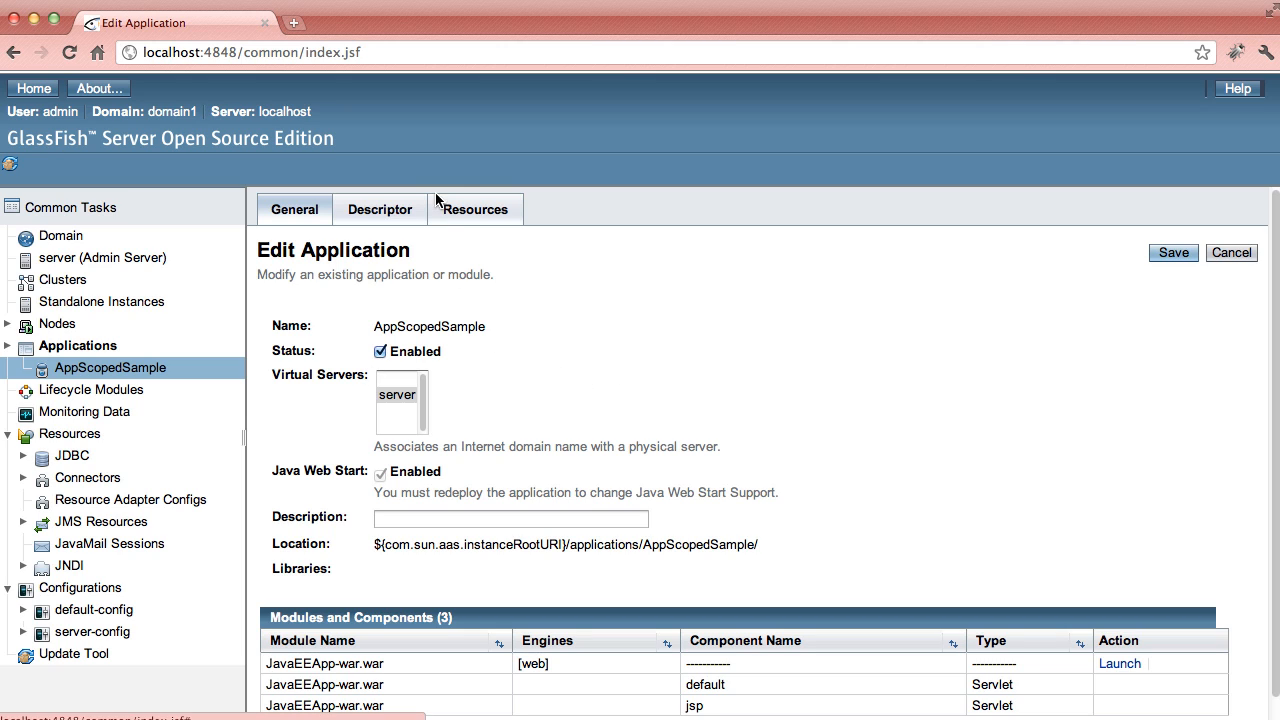
mouse_move(451, 259)
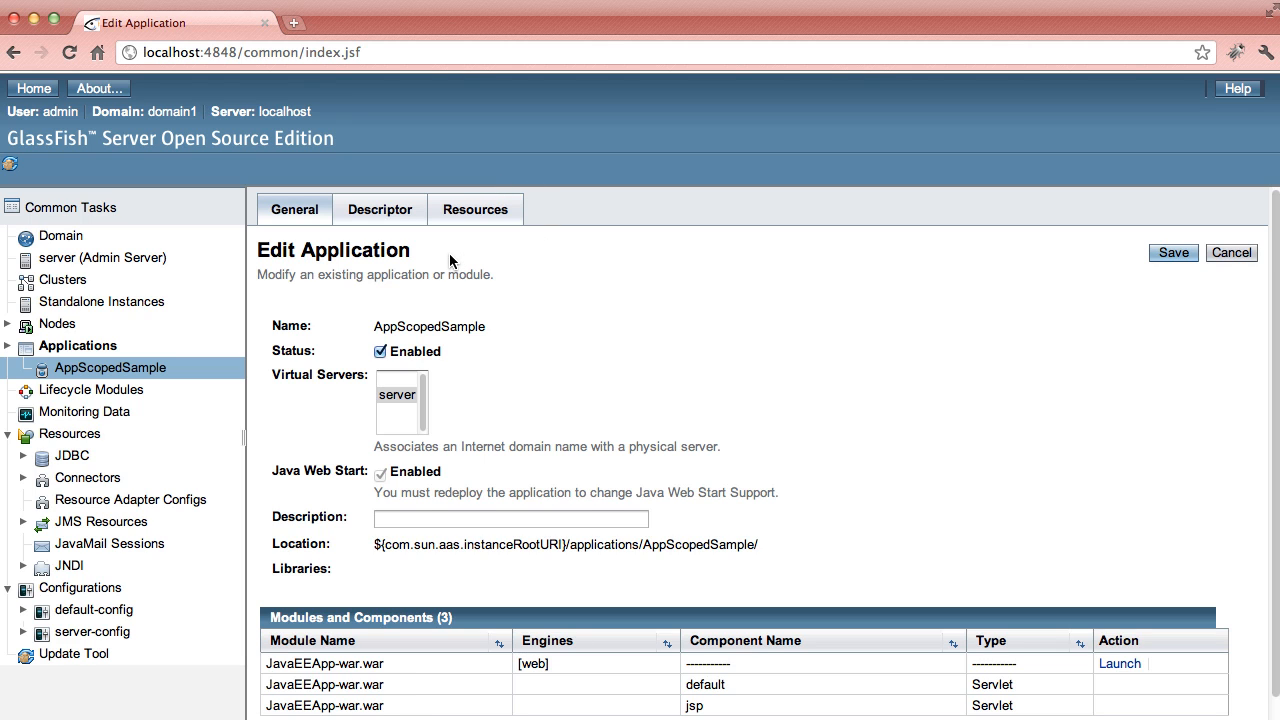
mouse_move(475, 209)
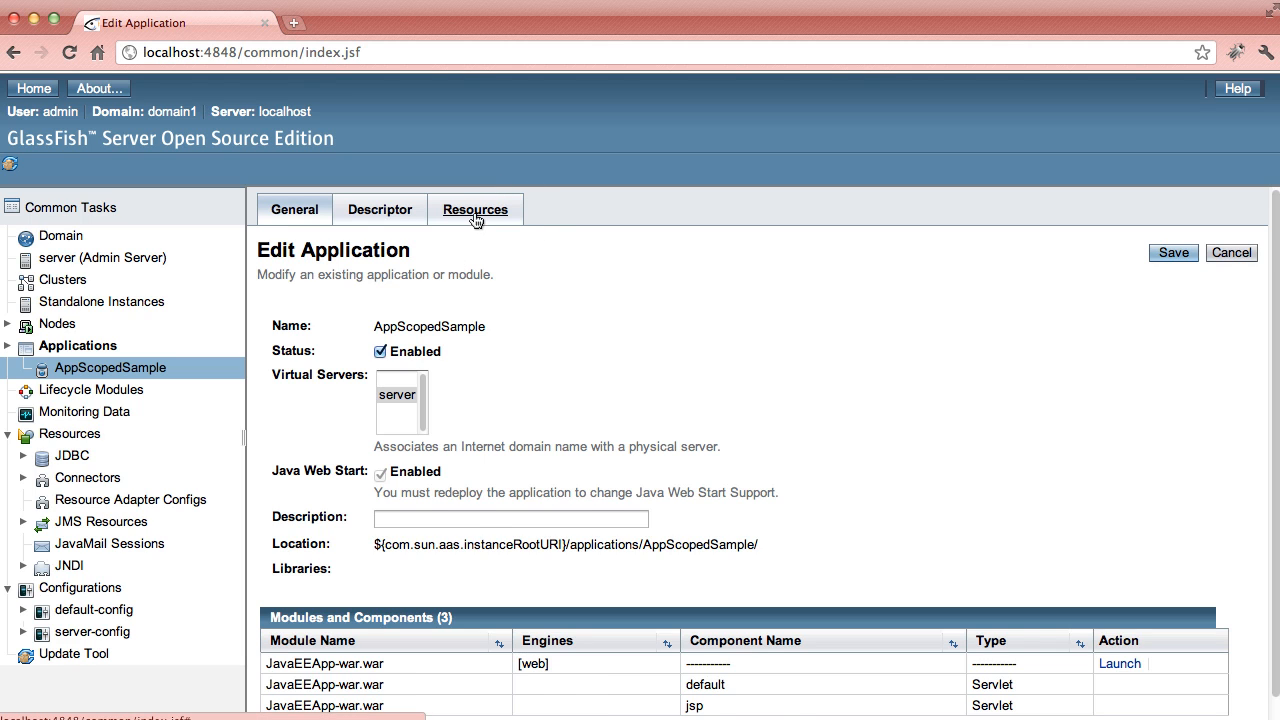
- List AppScopedSample's 20 scoped resources and inspect the java:app/mailRes mail session without changes
click(476, 209)
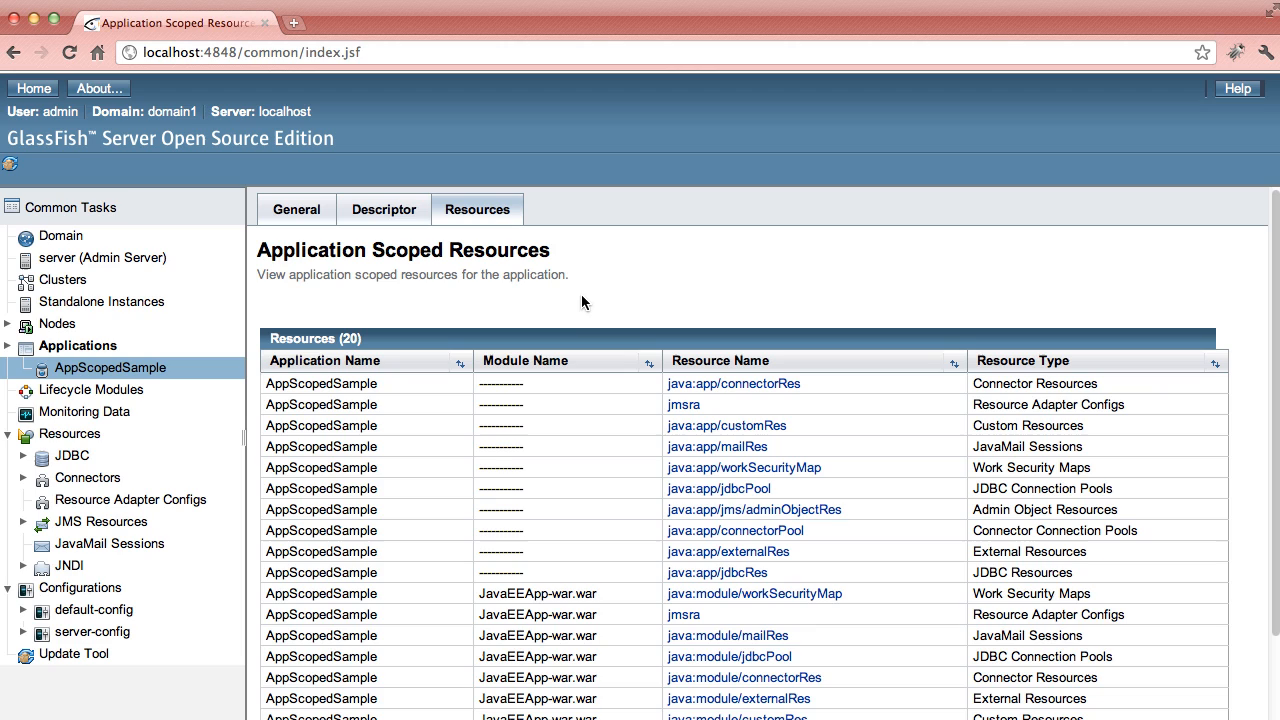
scroll(down, 3)
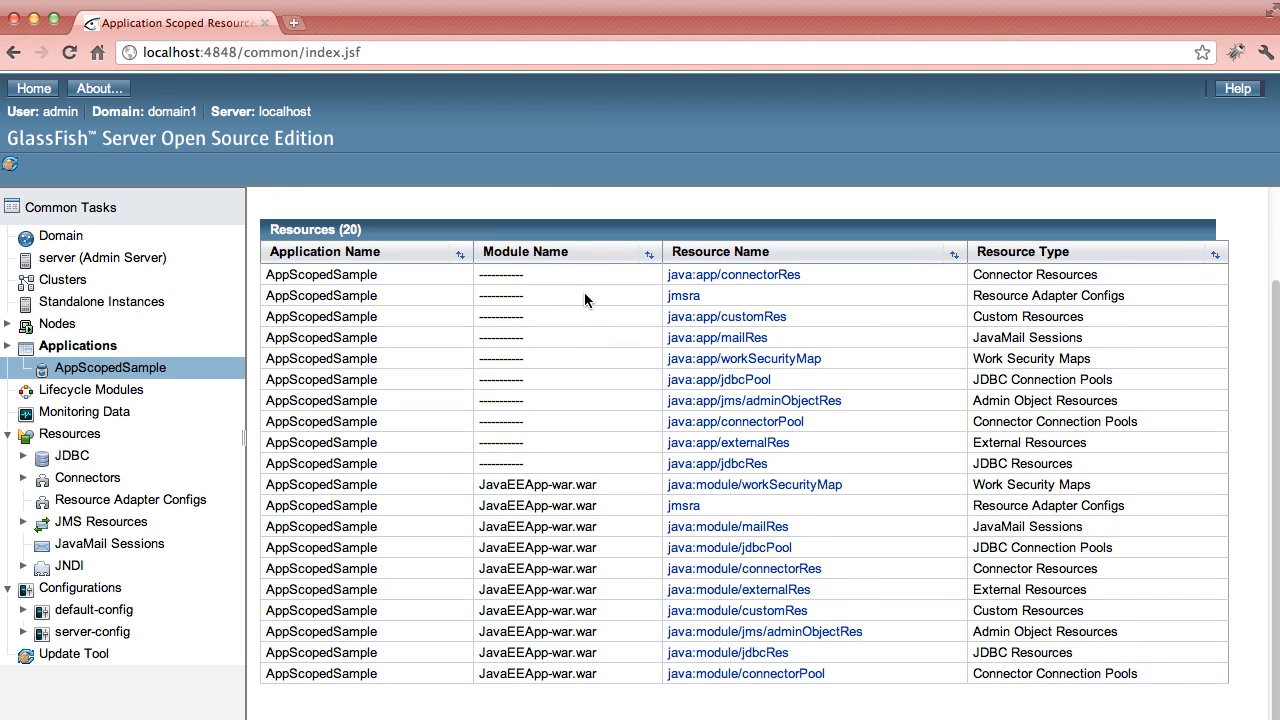
scroll(up, 3)
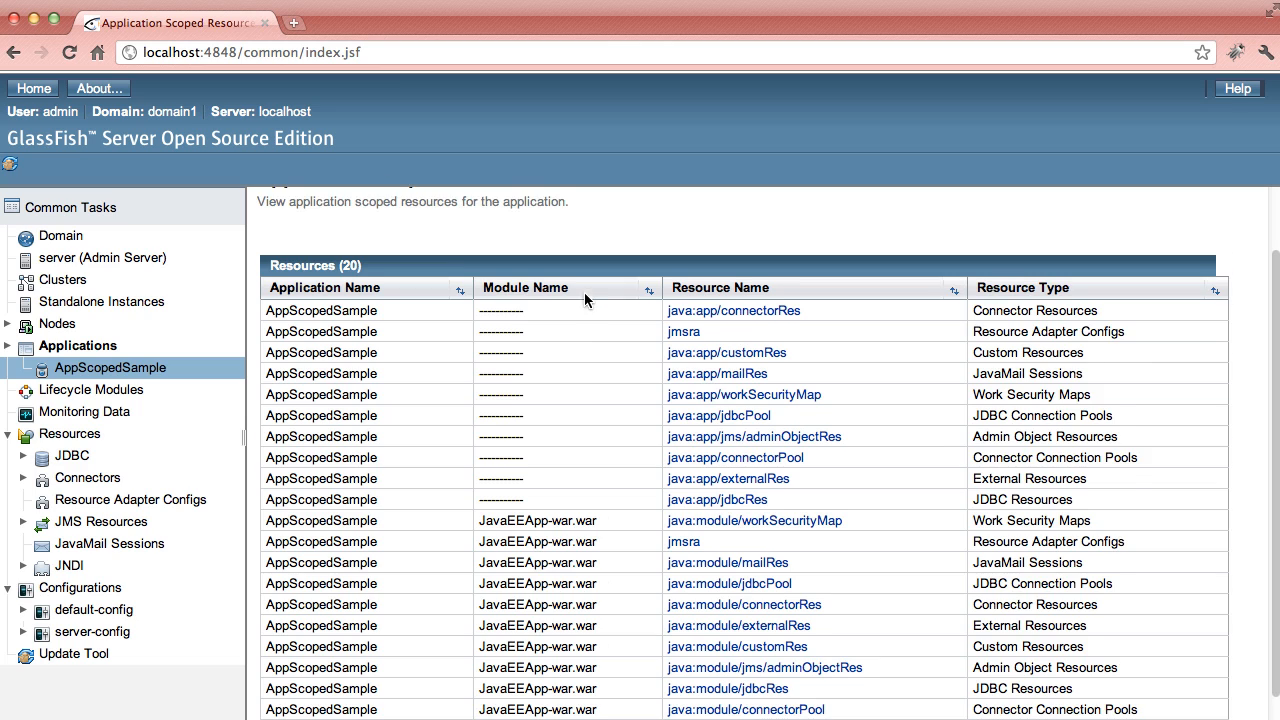
scroll(up, 3)
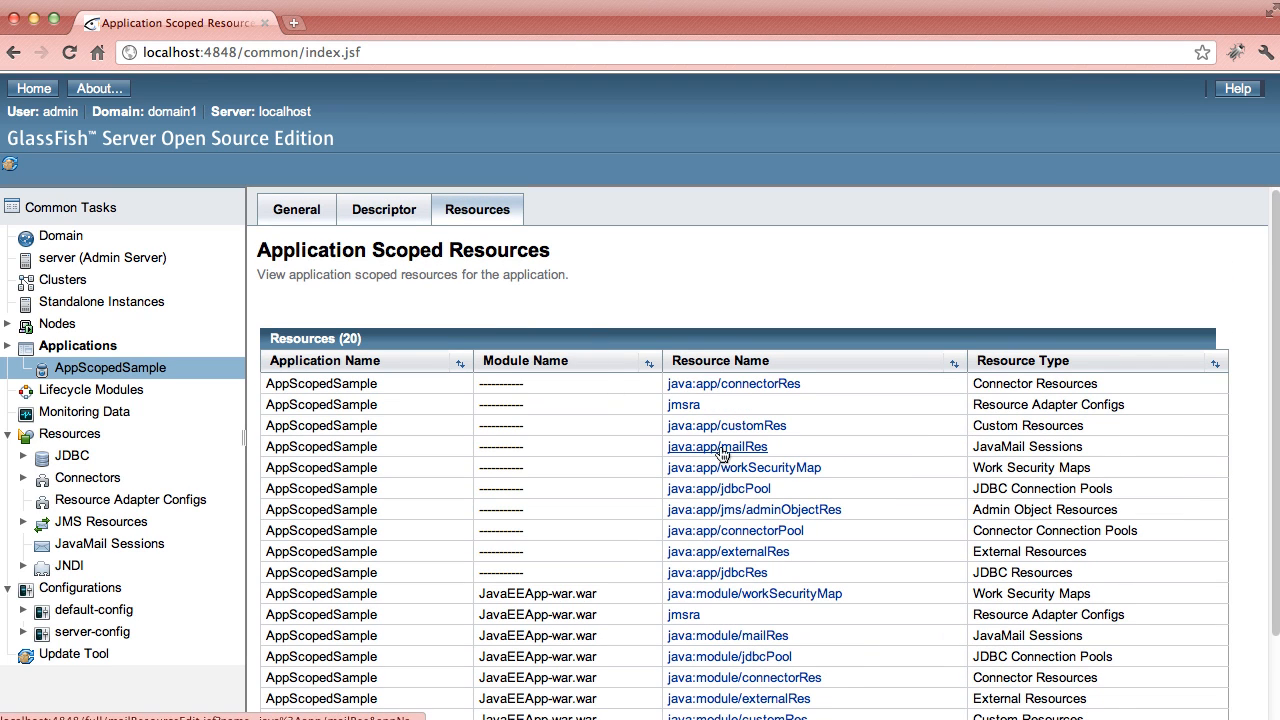
click(717, 446)
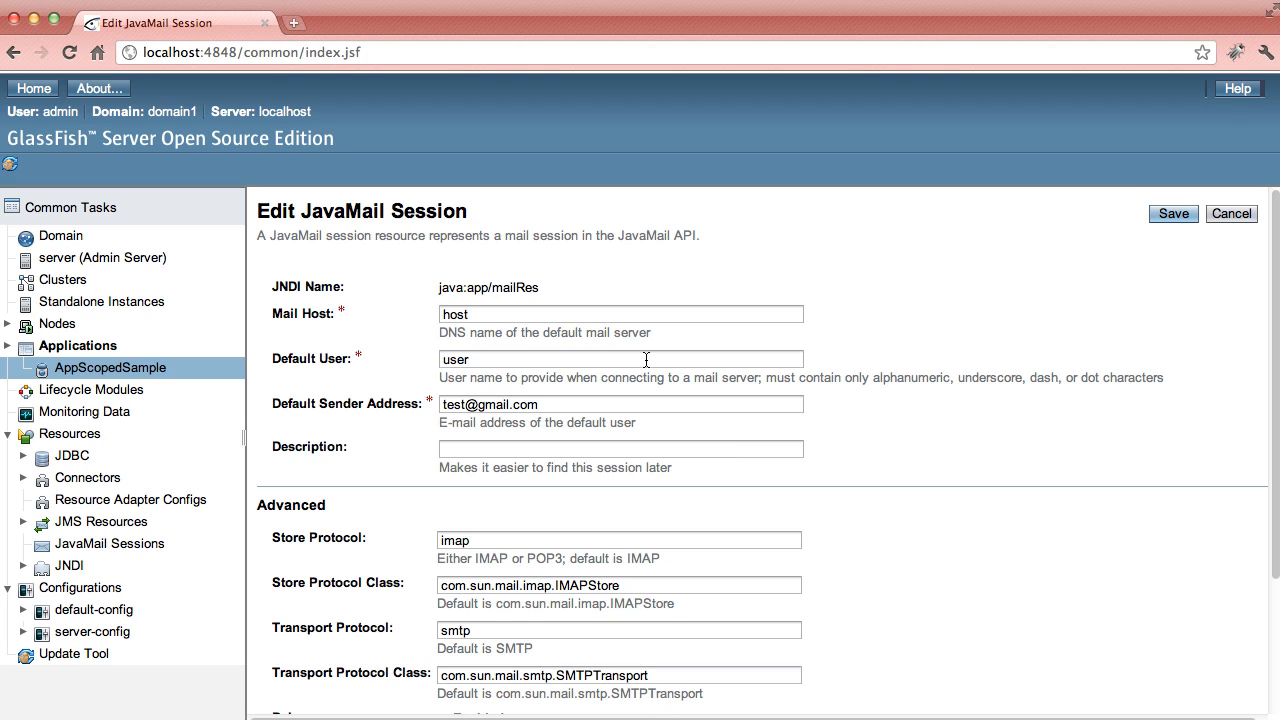
mouse_move(1232, 214)
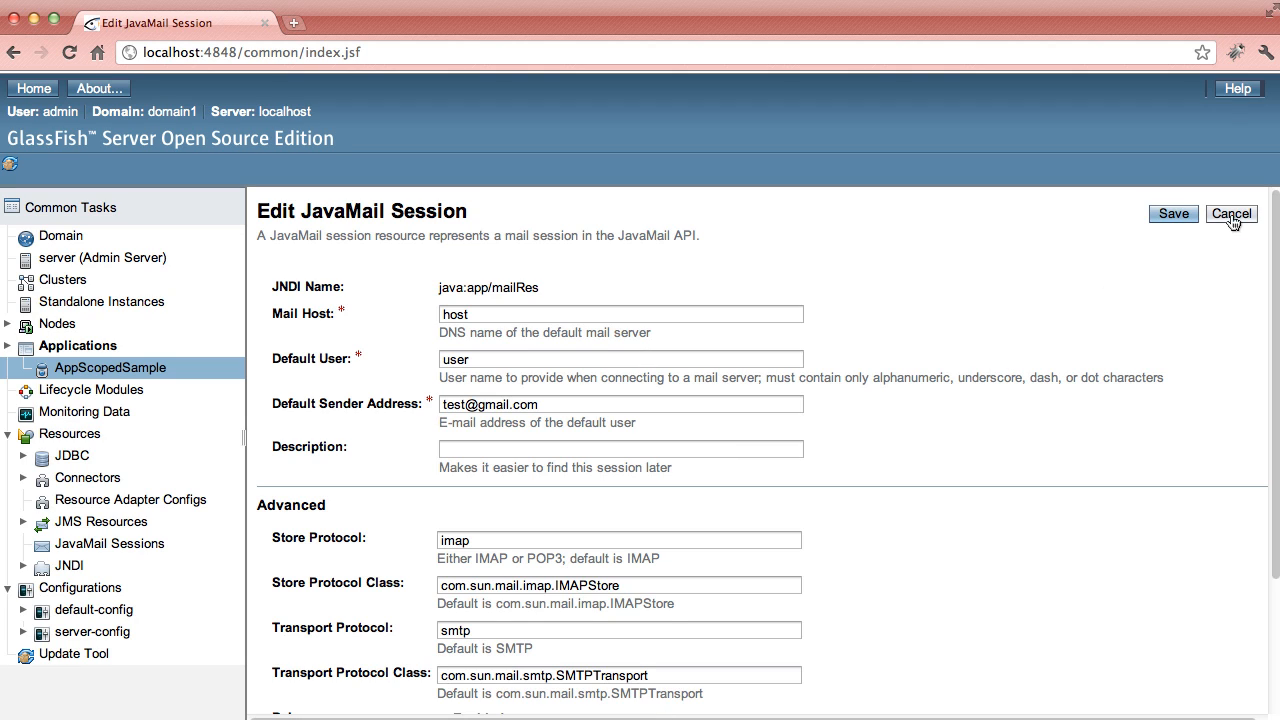
click(1231, 213)
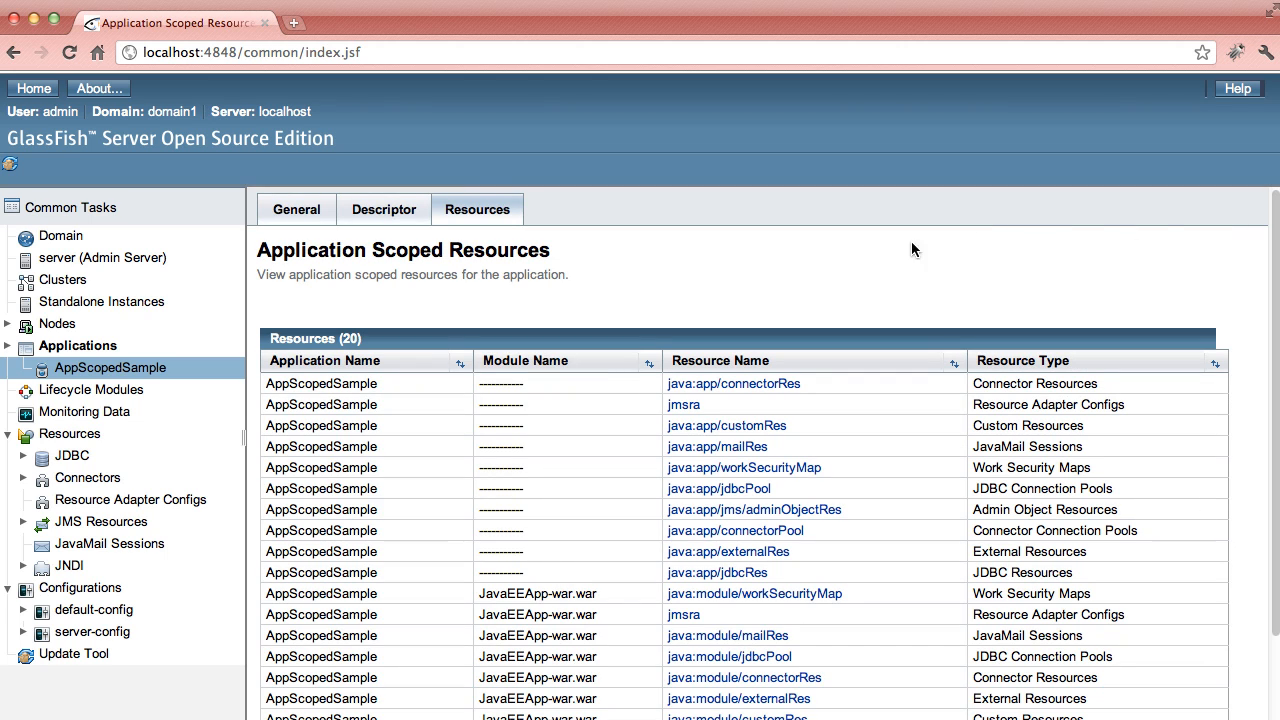
mouse_move(384, 209)
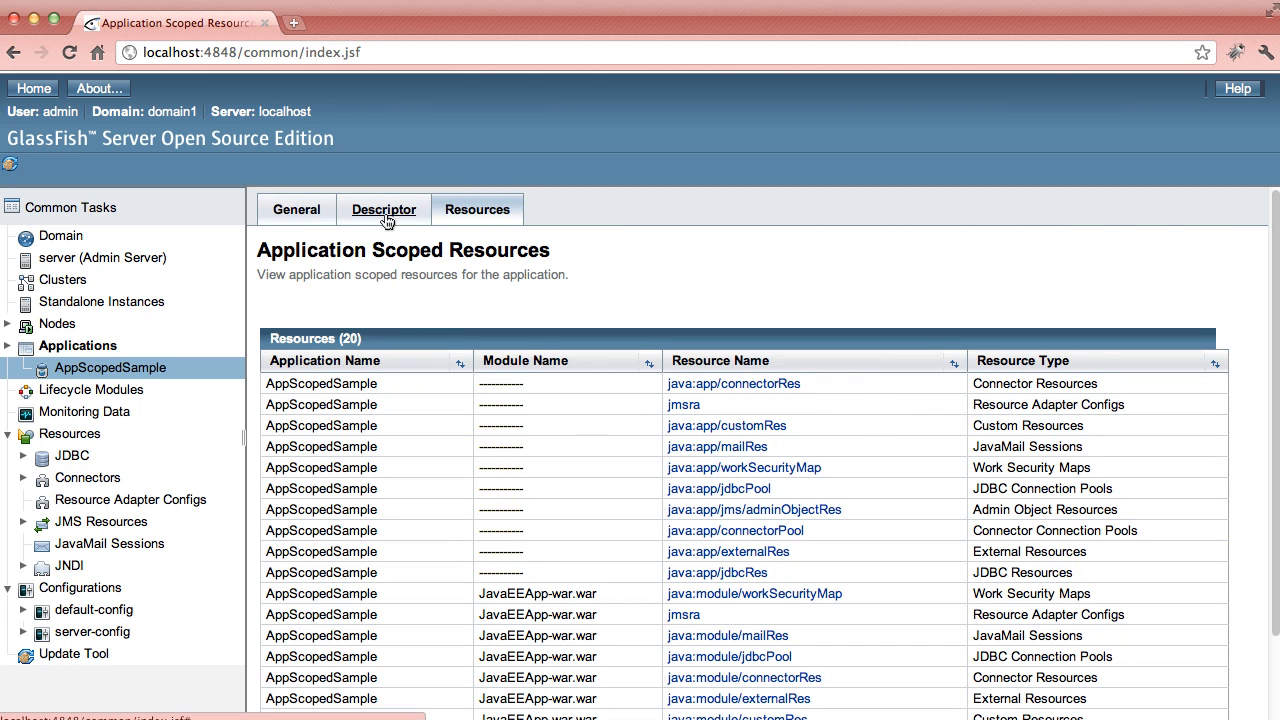
- Open META-INF/glassfish-resources.xml from the Descriptor list and scroll through its content
click(382, 209)
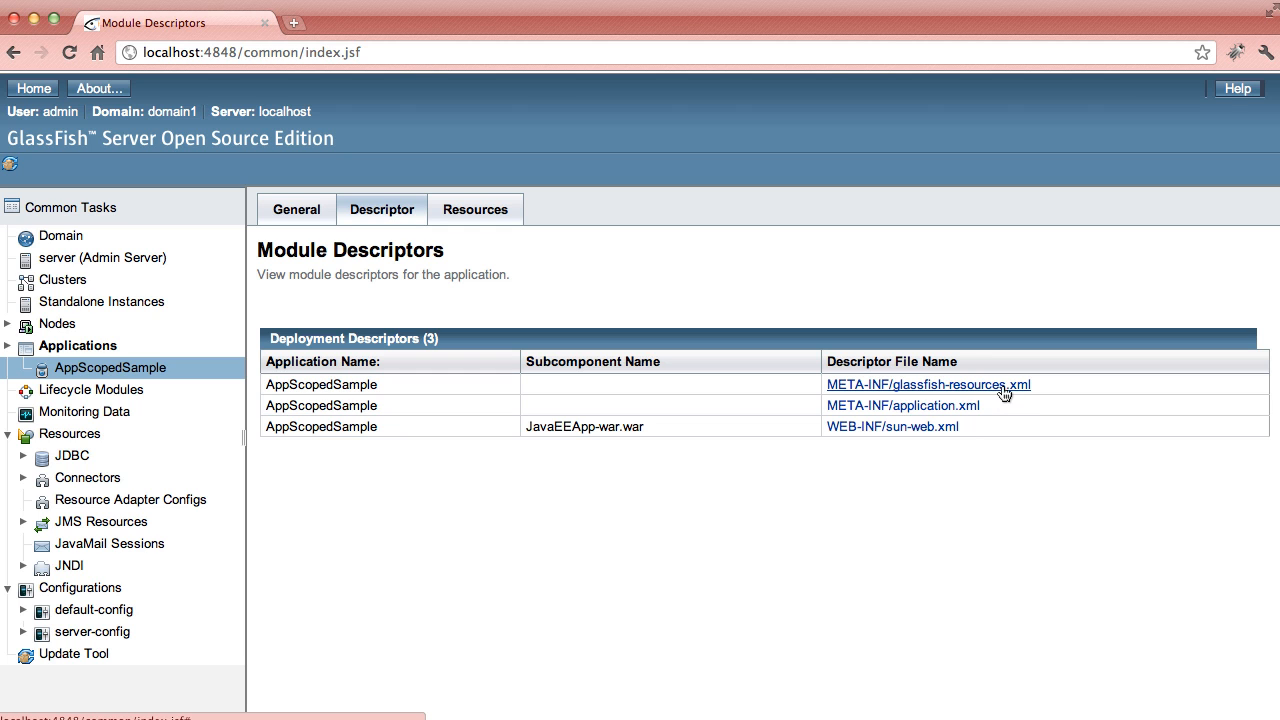
click(929, 384)
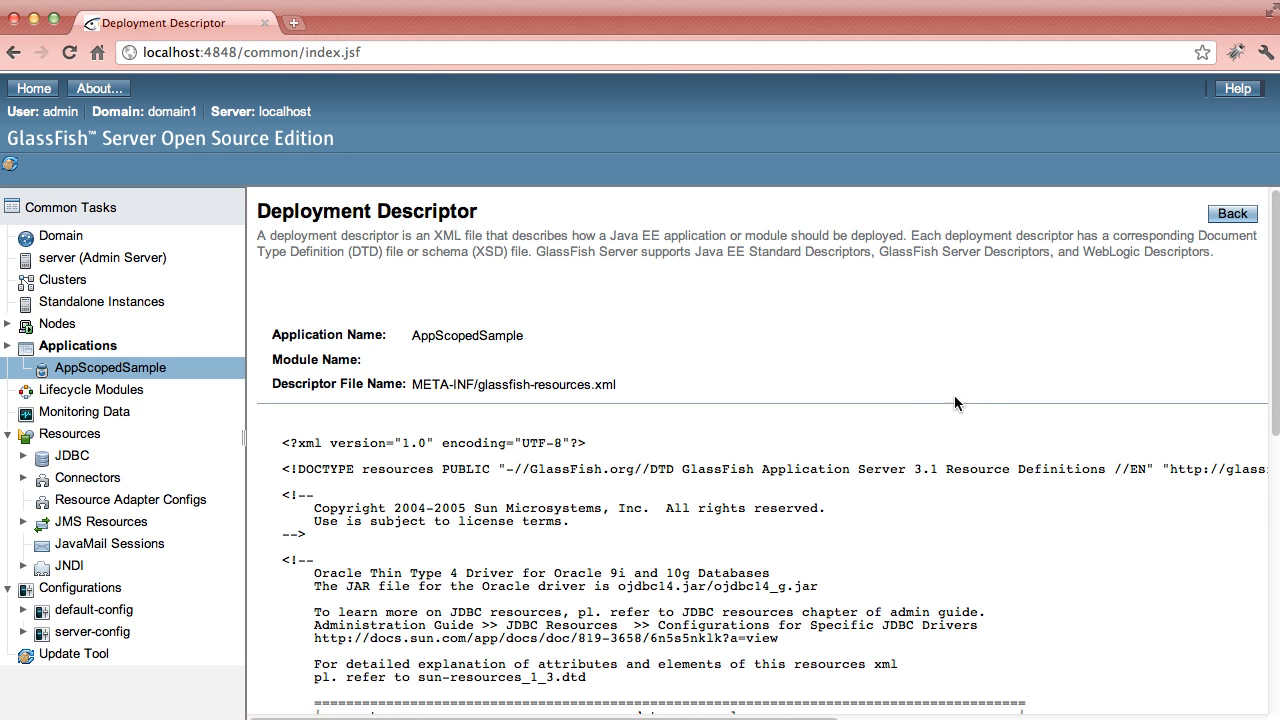
scroll(down, 3)
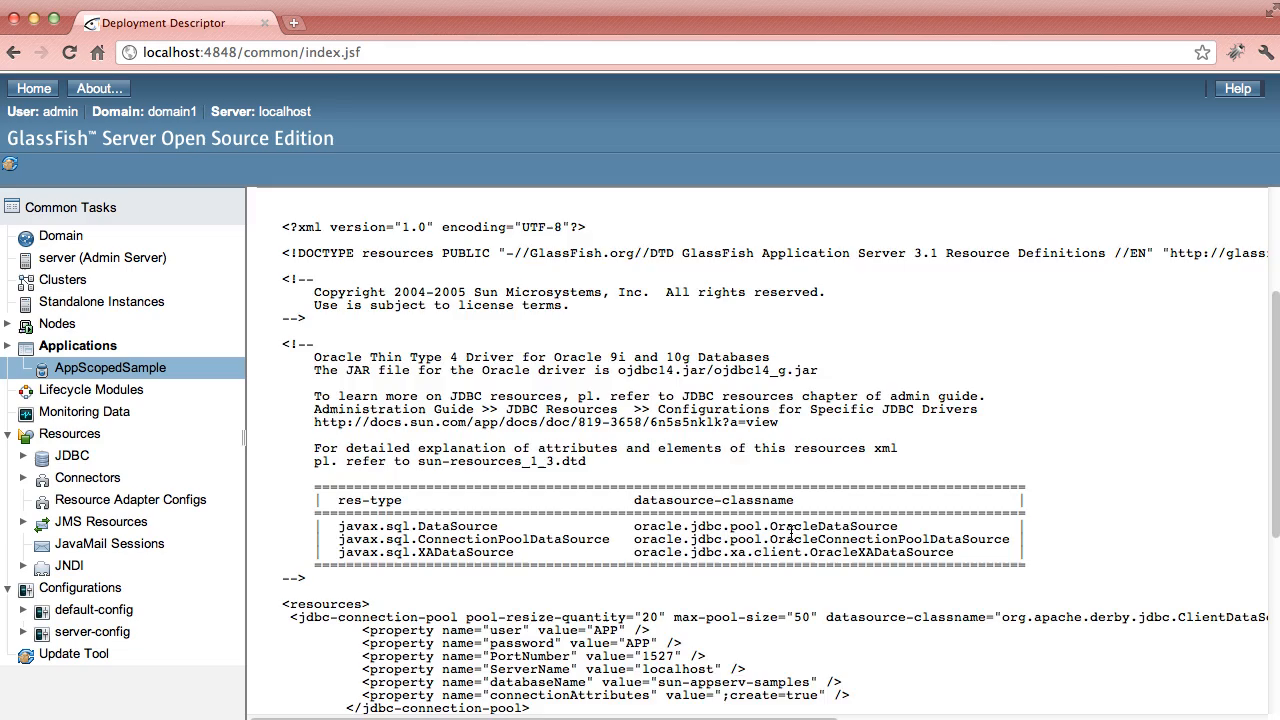
scroll(down, 3)
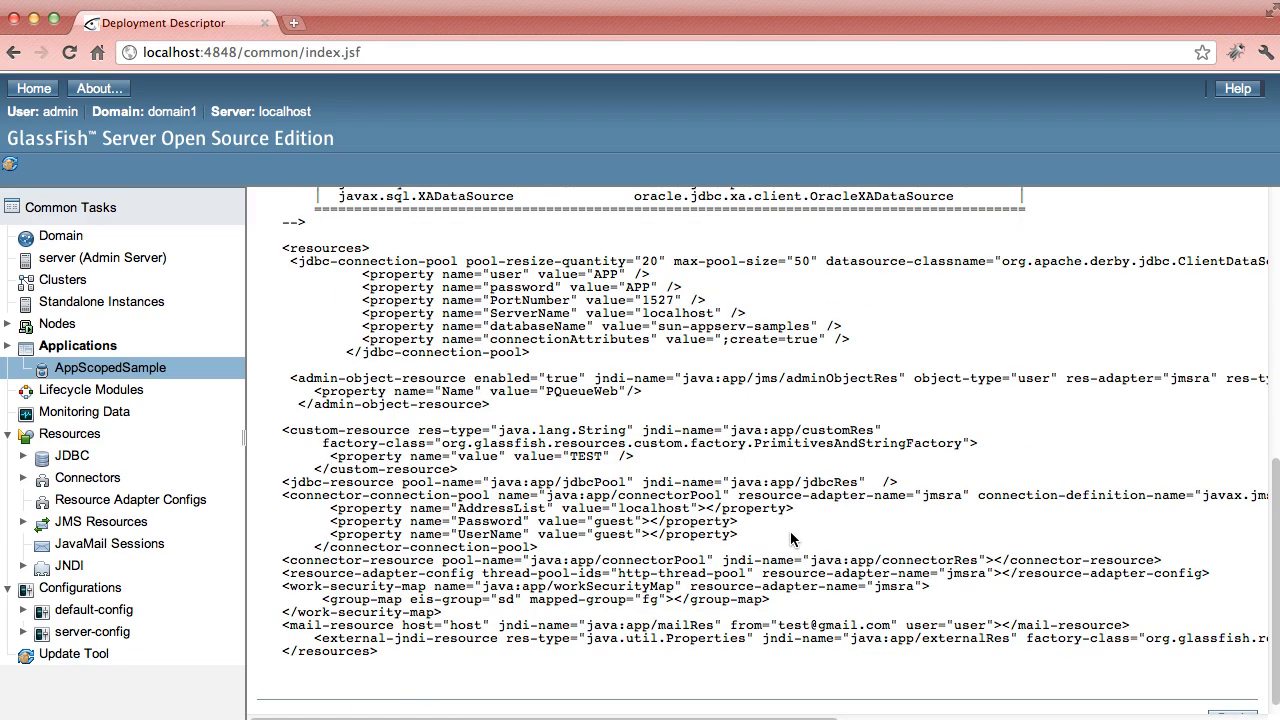
scroll(up, 3)
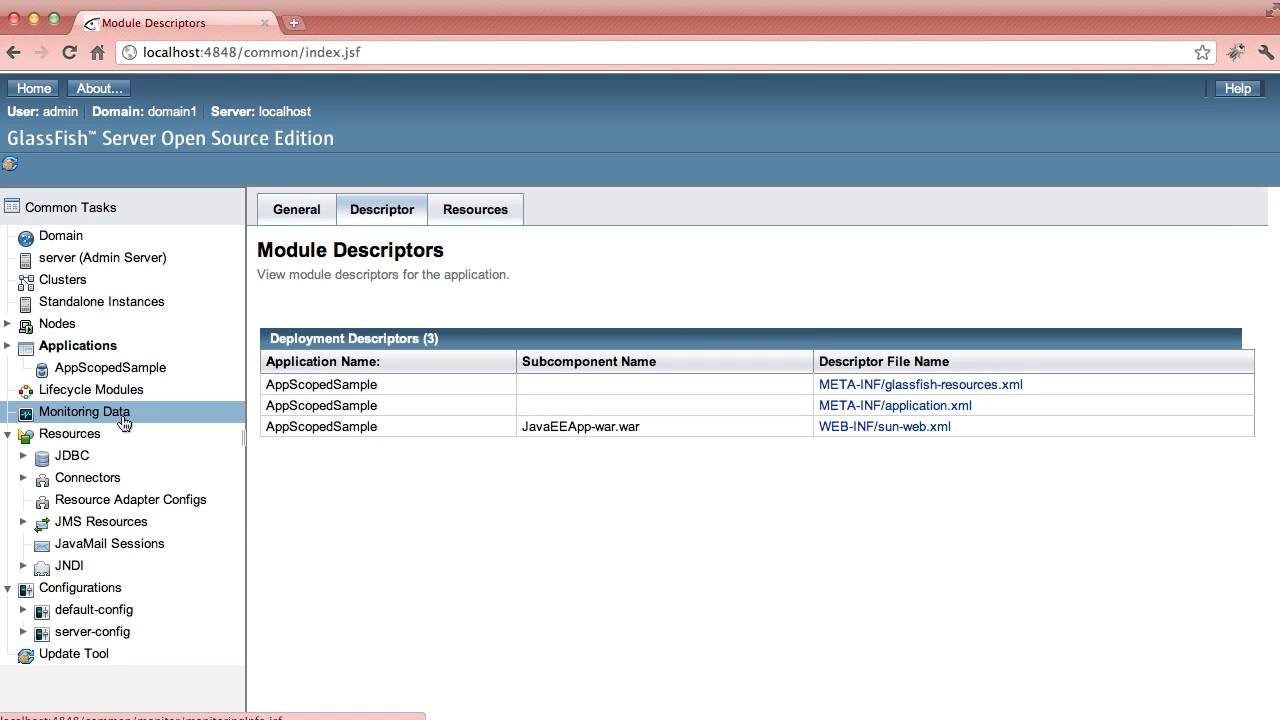
- View Application monitoring statistics for java:module/connectorPool, then reopen AppScopedSample's settings
click(84, 411)
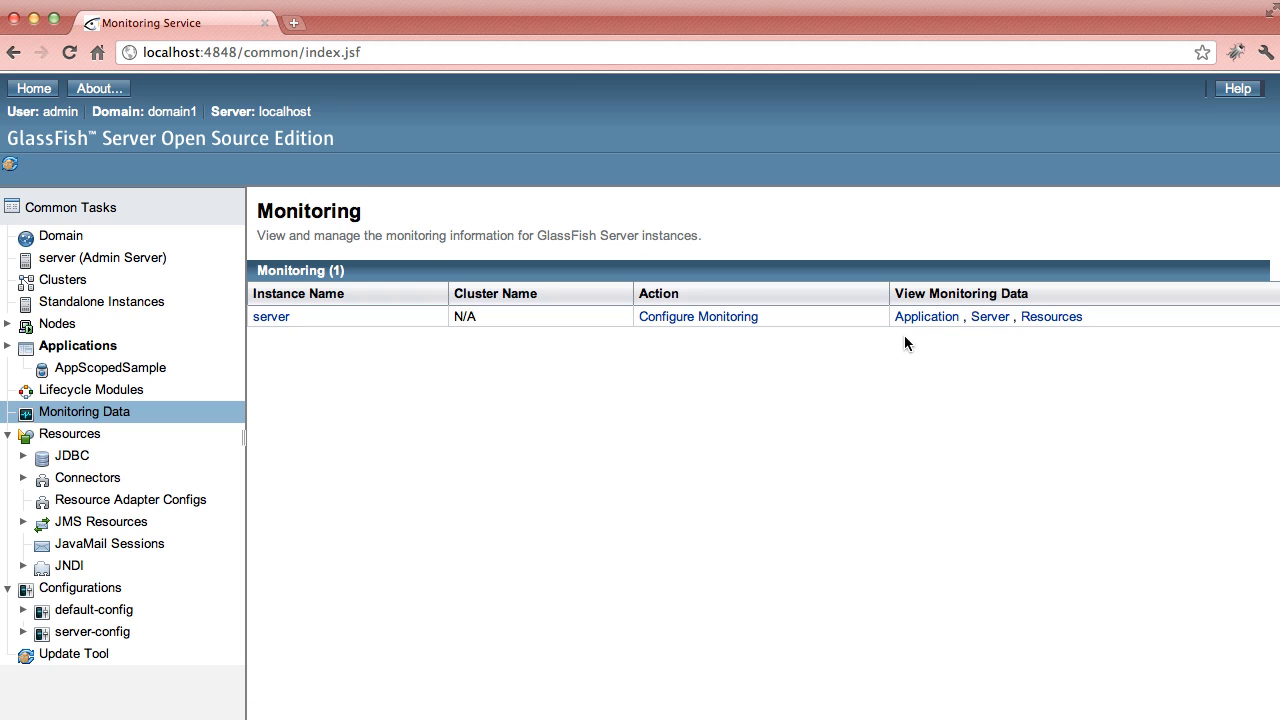
click(926, 316)
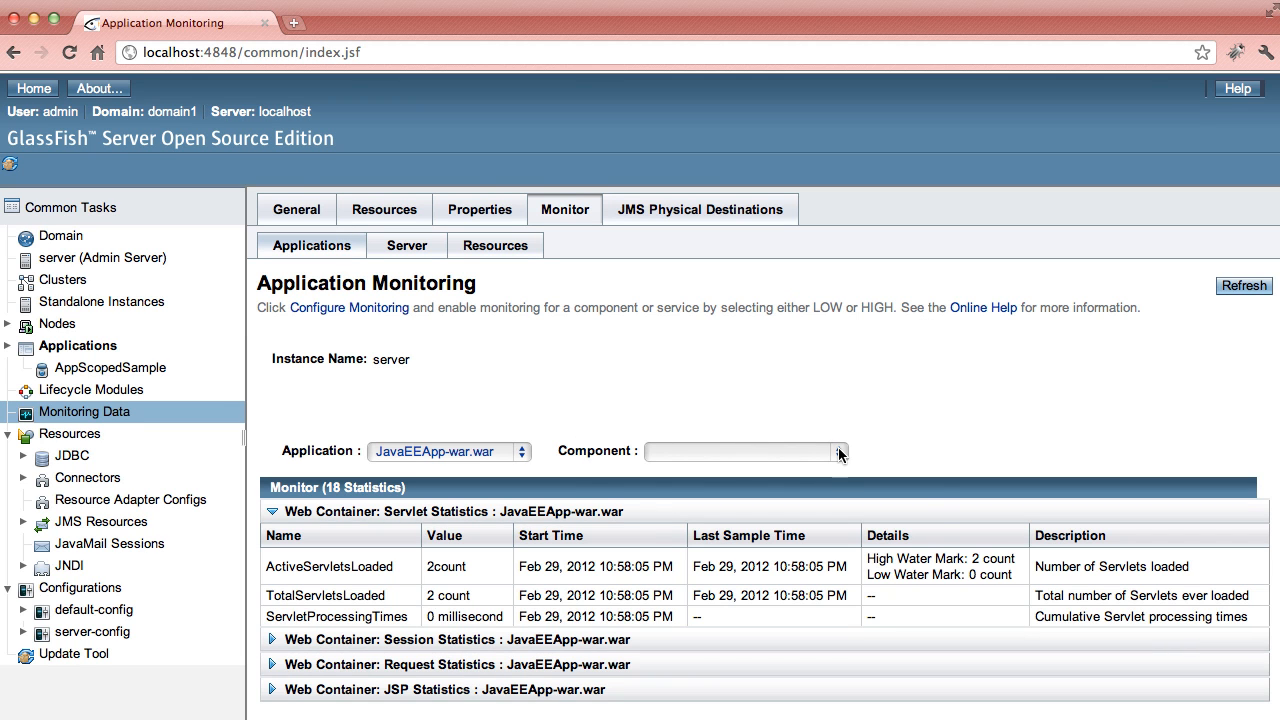
click(840, 451)
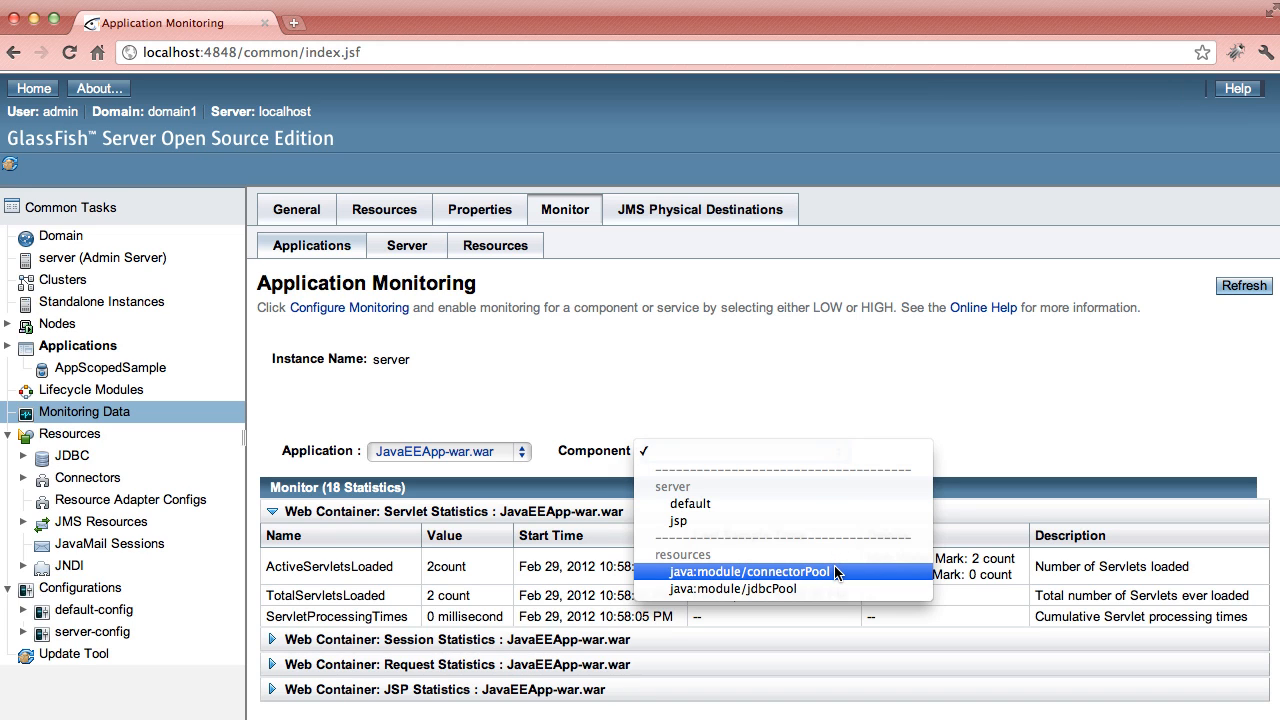
click(750, 571)
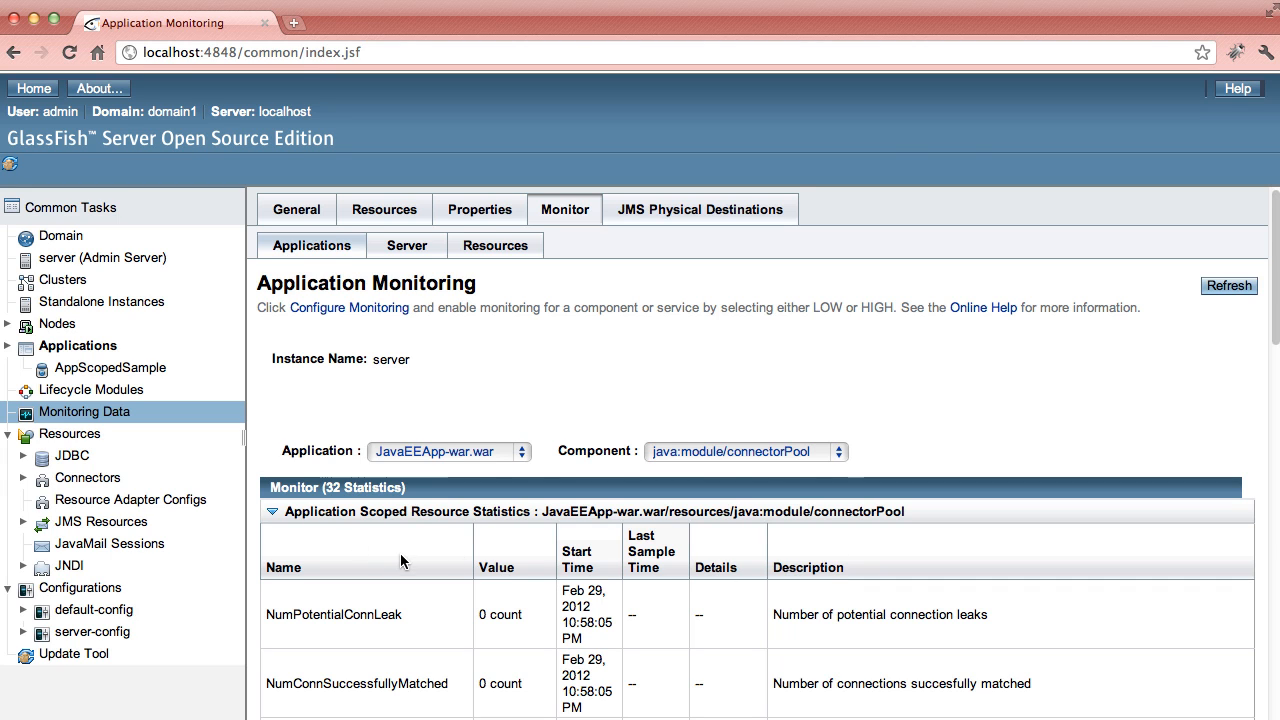
scroll(down, 3)
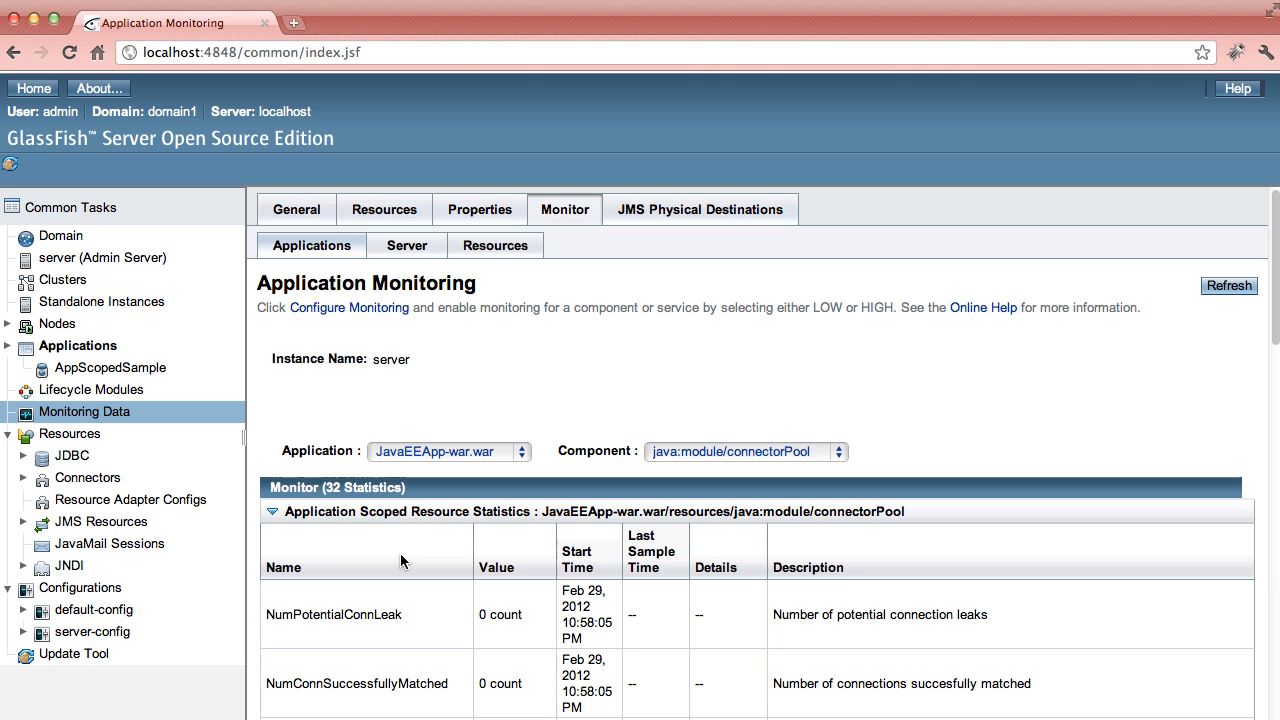
click(272, 511)
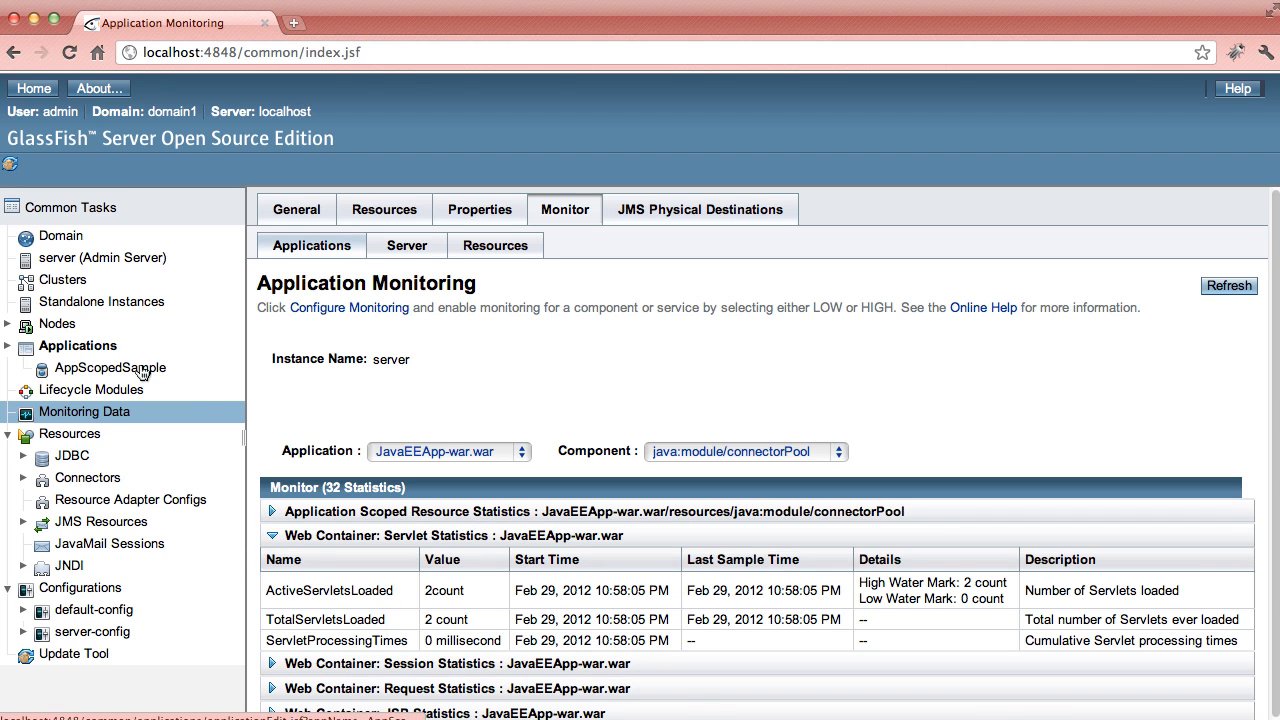
click(110, 368)
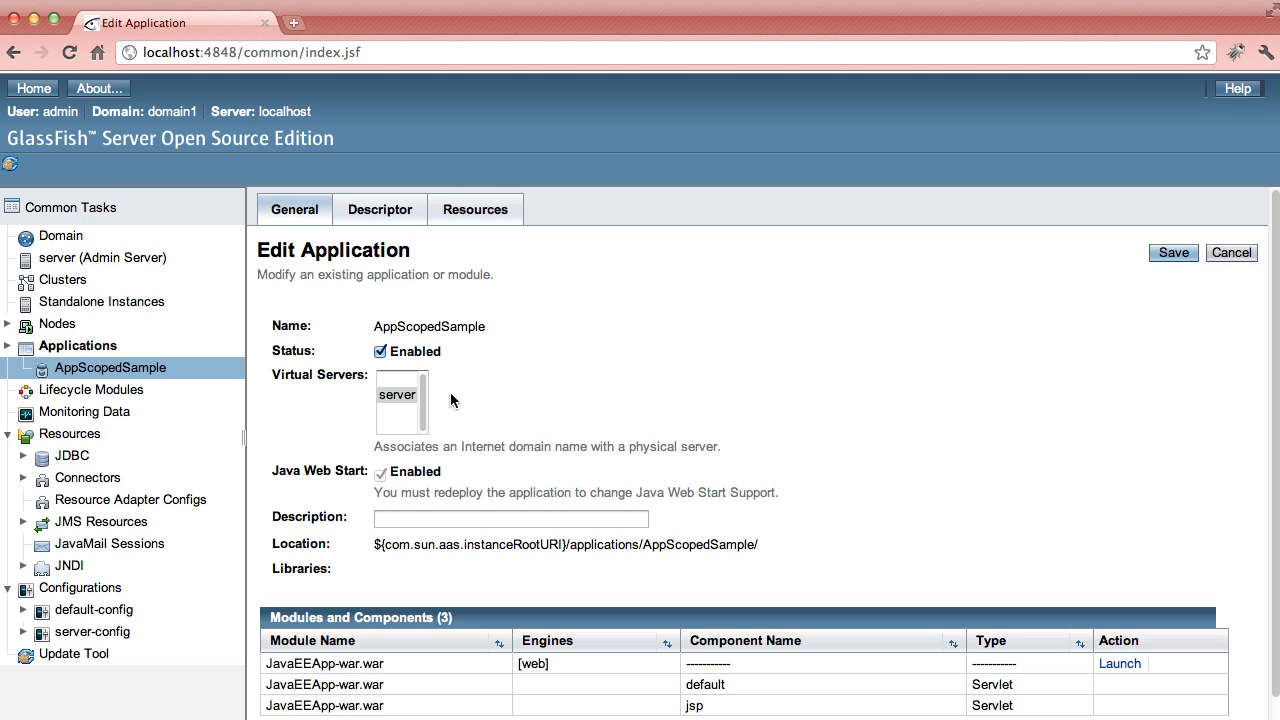
mouse_move(1120, 664)
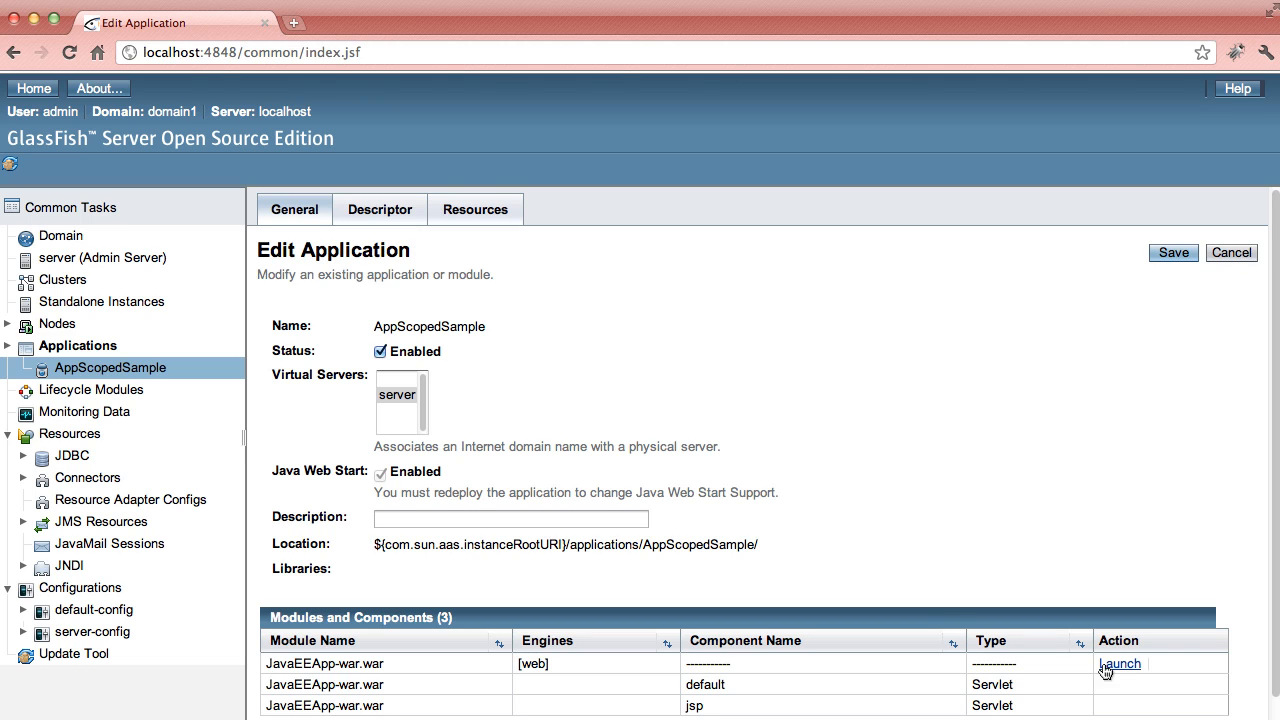
- Launch JavaEEApp-war.war, view its "Hello World!" page, and return to the console
click(1119, 663)
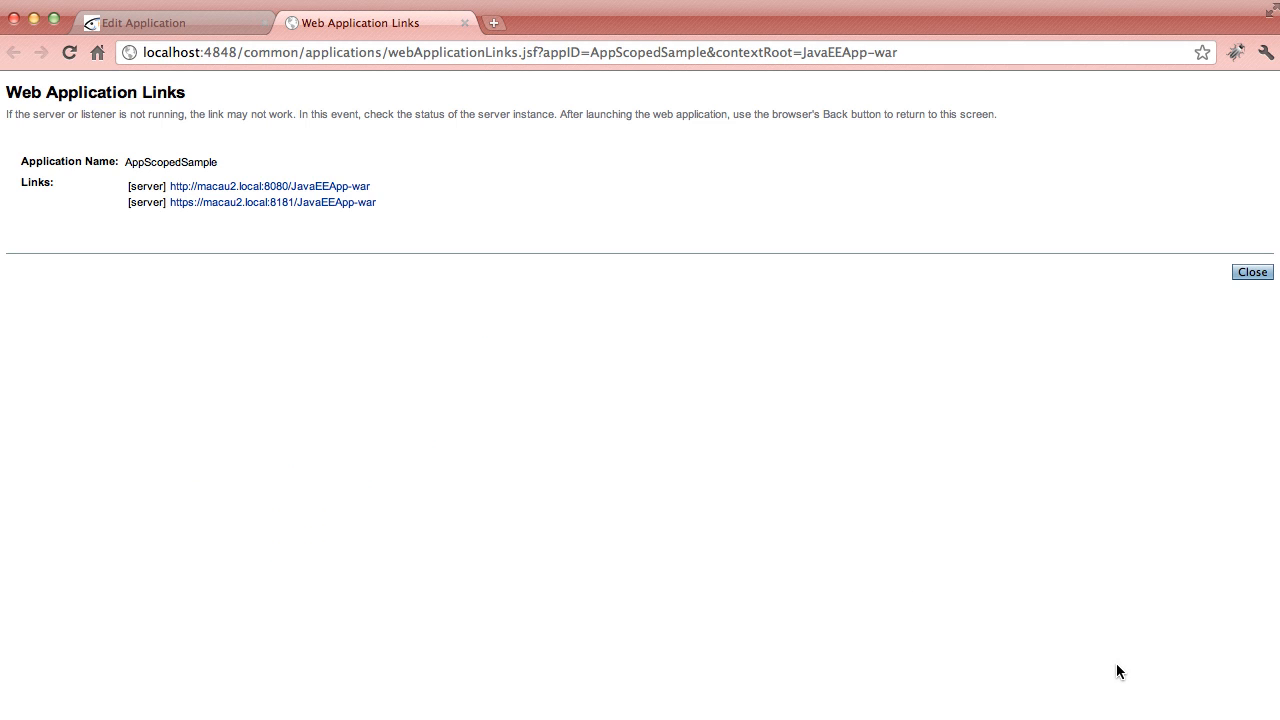
click(269, 186)
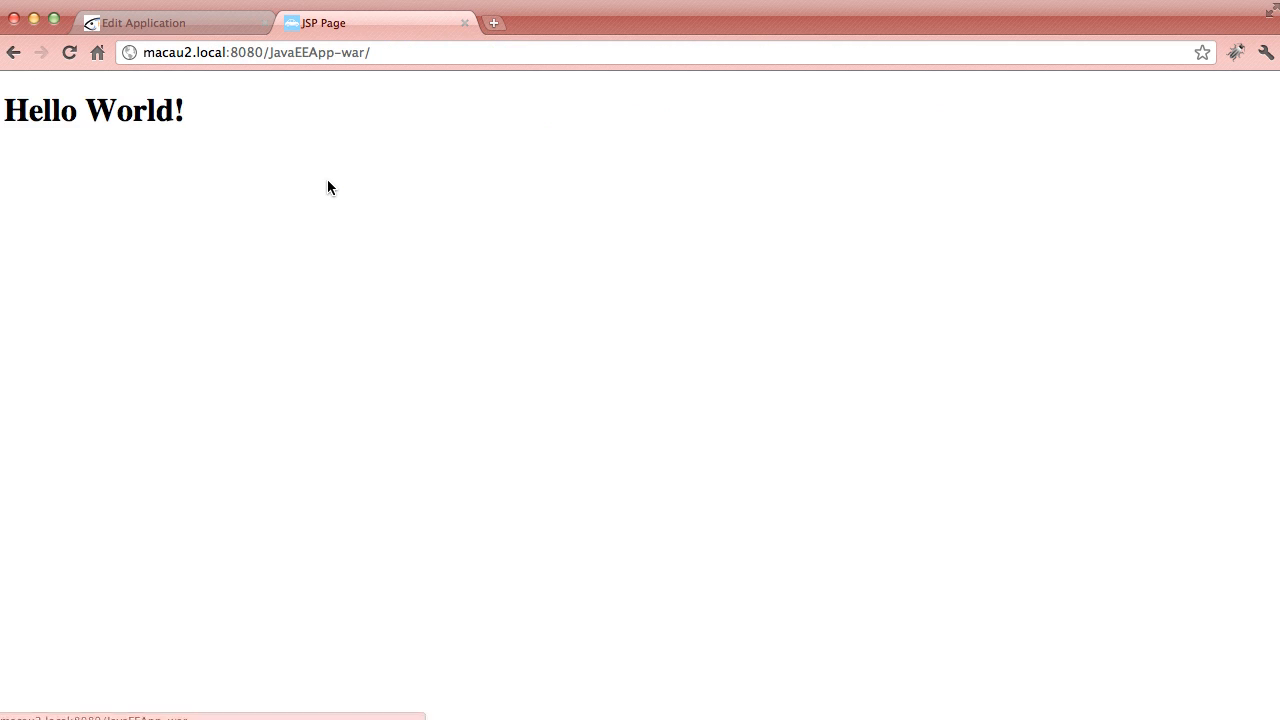
mouse_move(192, 40)
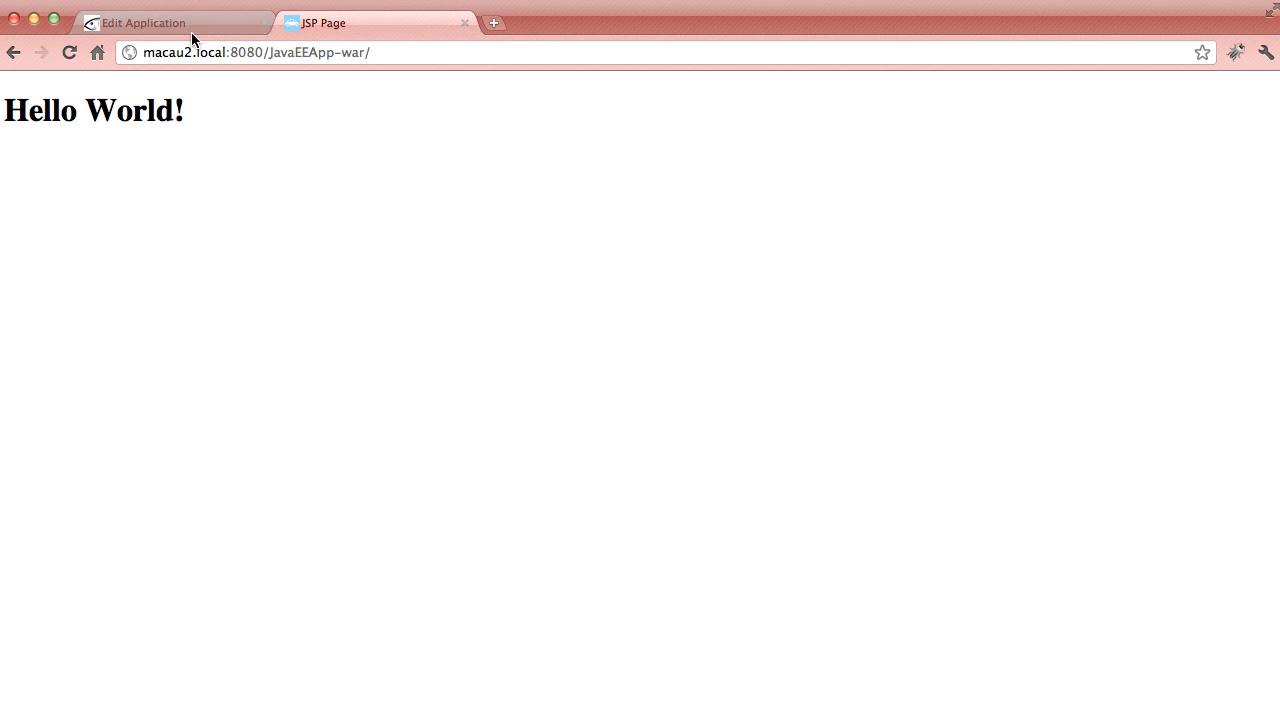
click(170, 22)
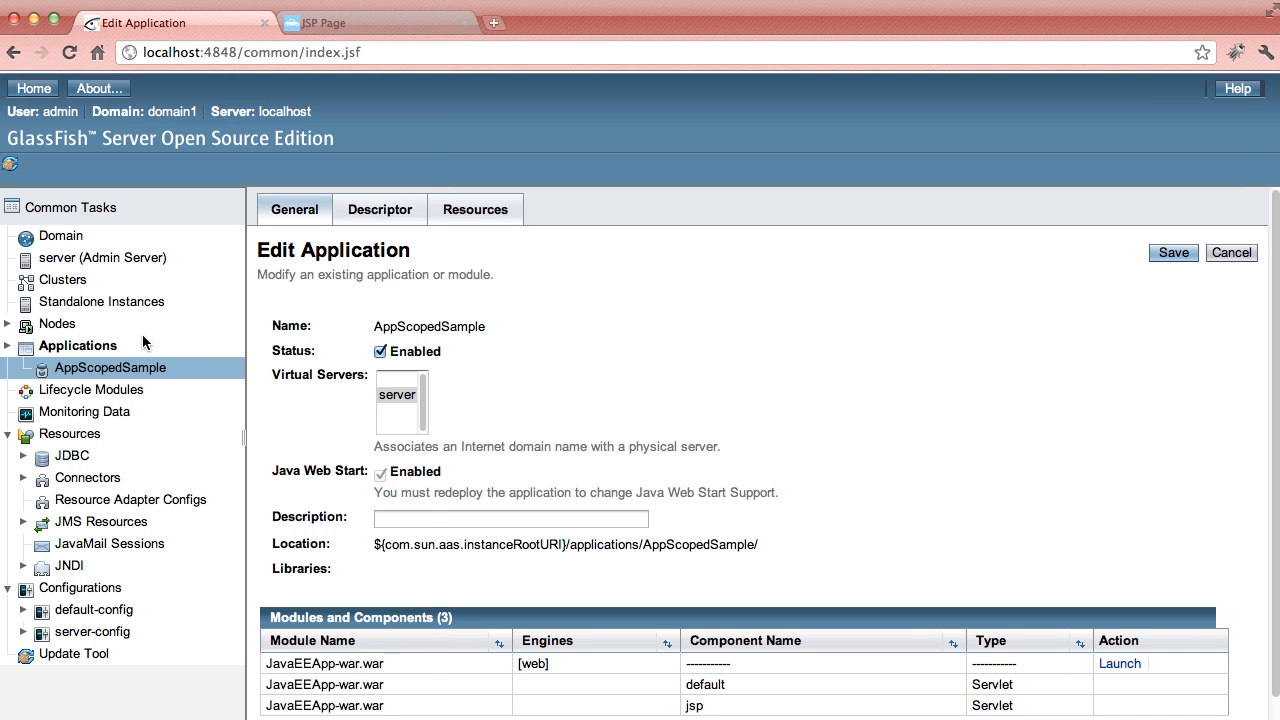